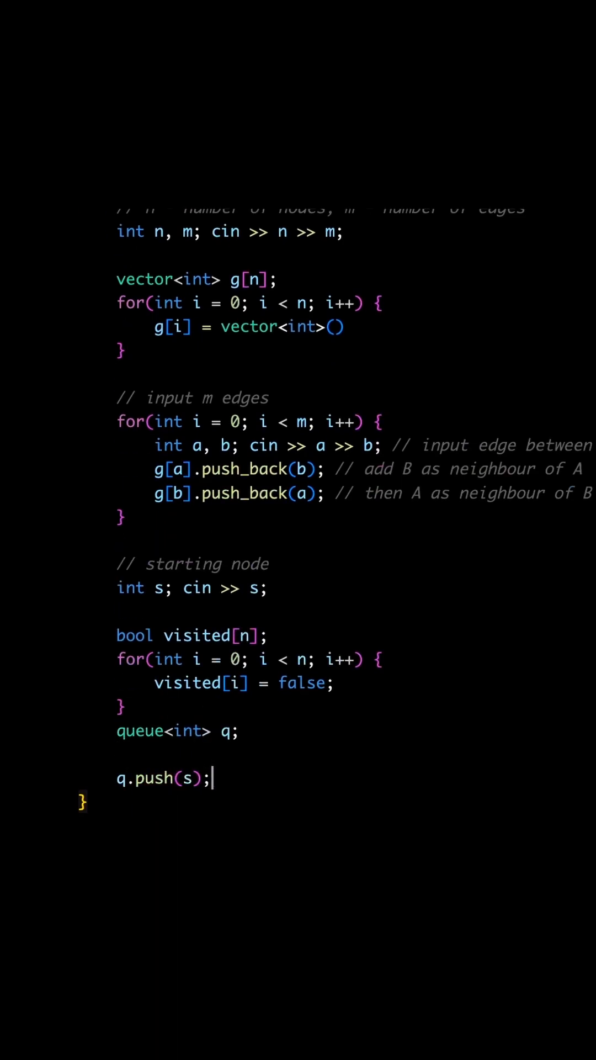
pyautogui.write('while(!q.empty()) {')
pyautogui.write('int node = q.front();')
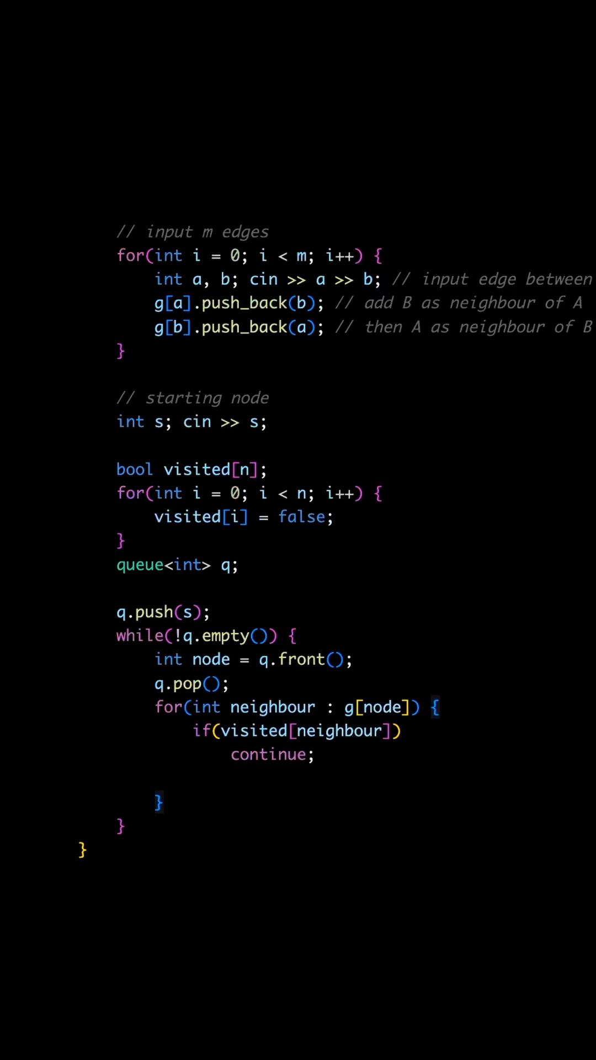
pyautogui.write('q.push(neighbour)')
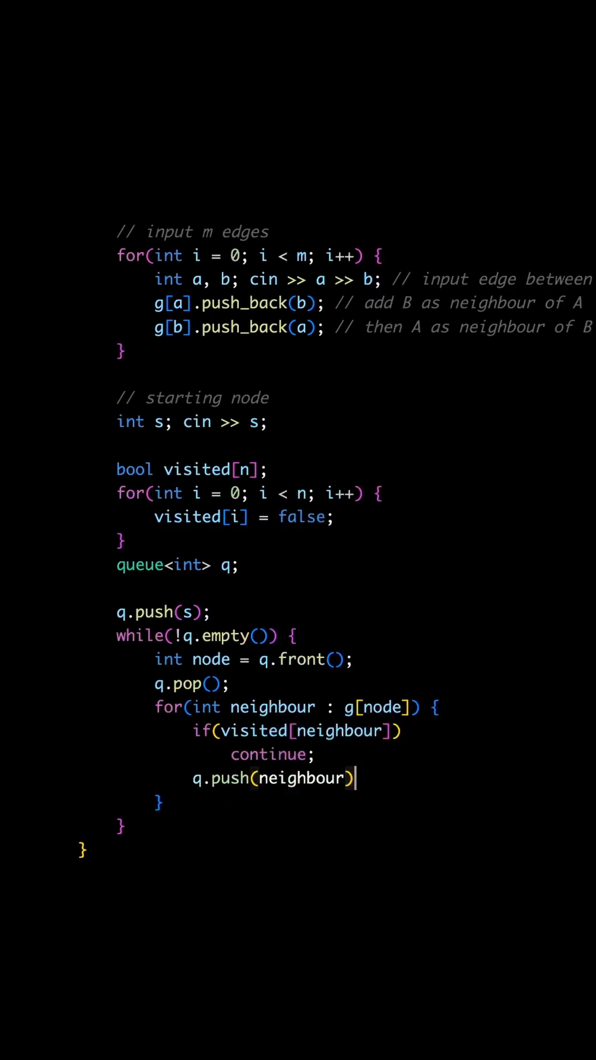
pyautogui.write('us')
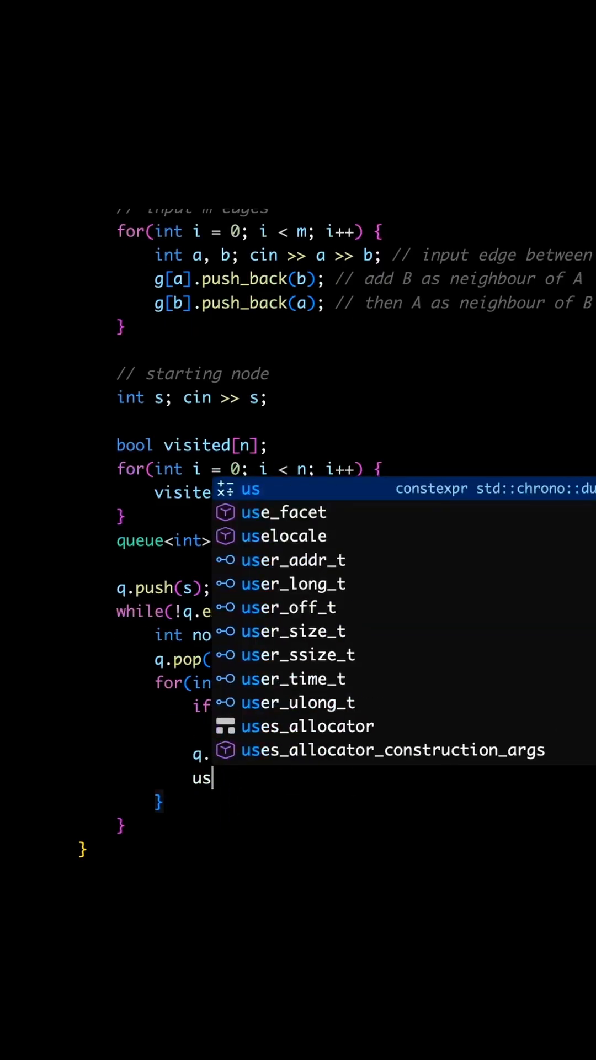